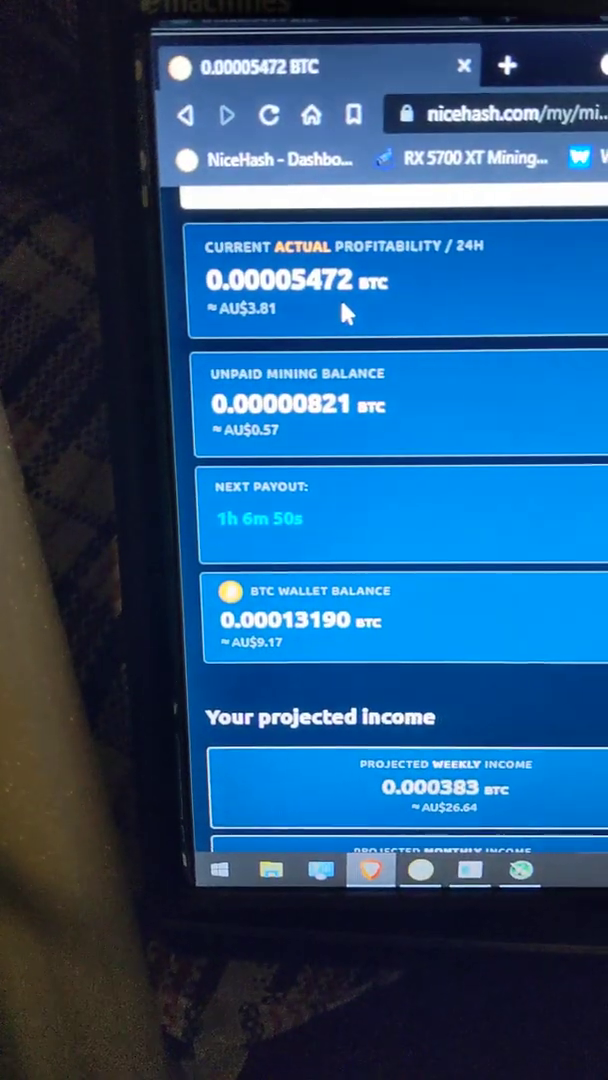
pyautogui.scroll(-3)
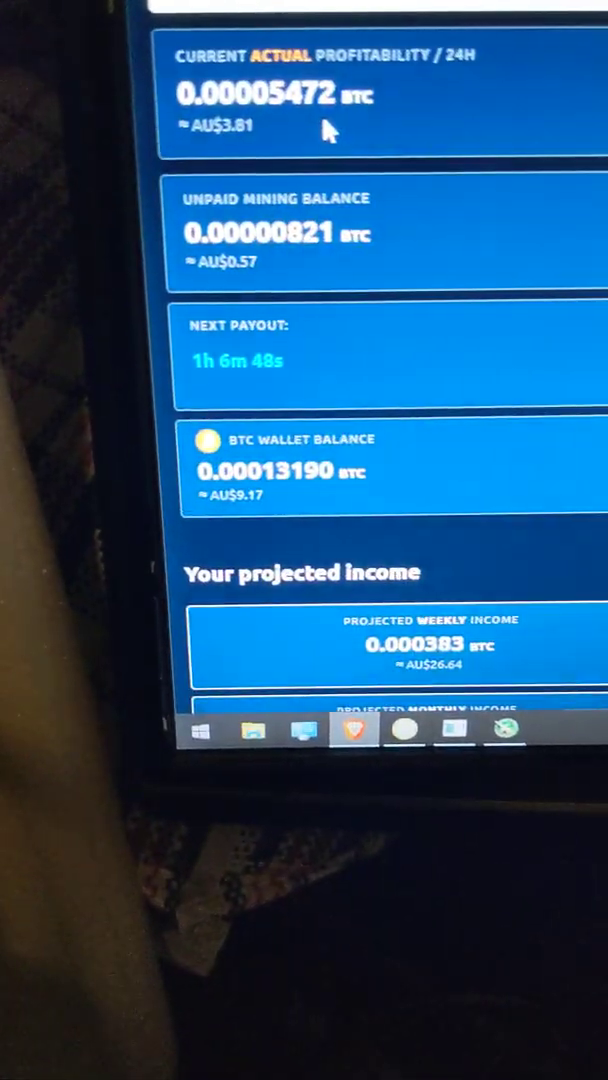